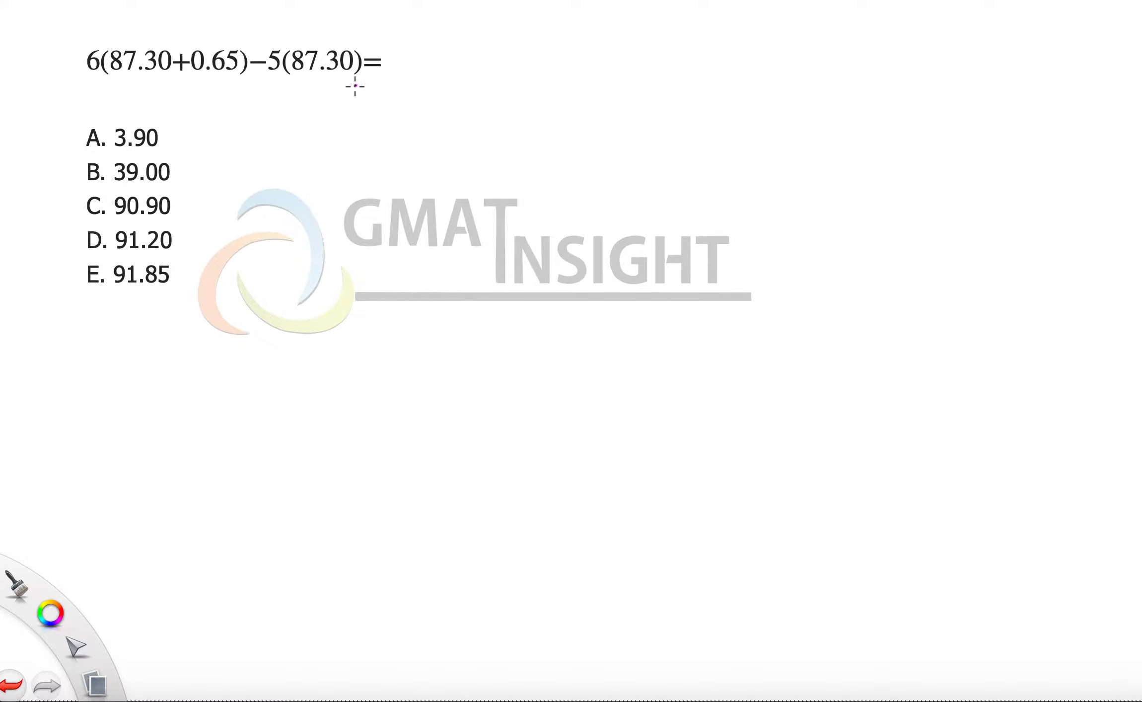
mouse_move(197, 213)
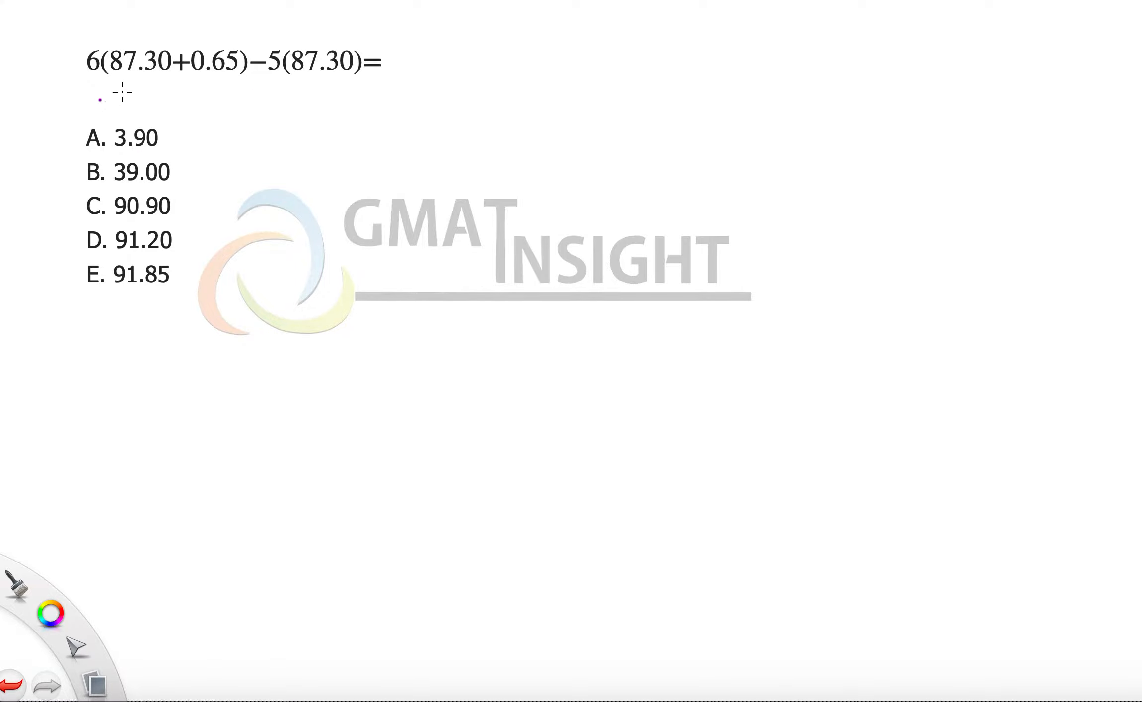
mouse_move(364, 91)
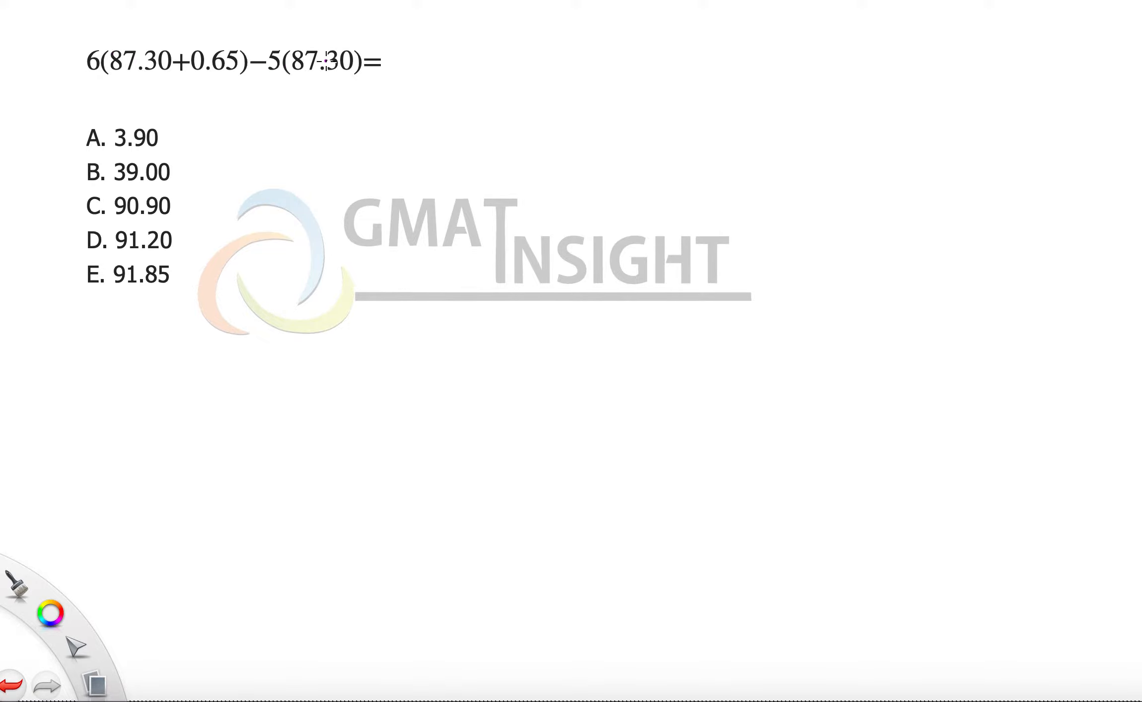
mouse_move(328, 81)
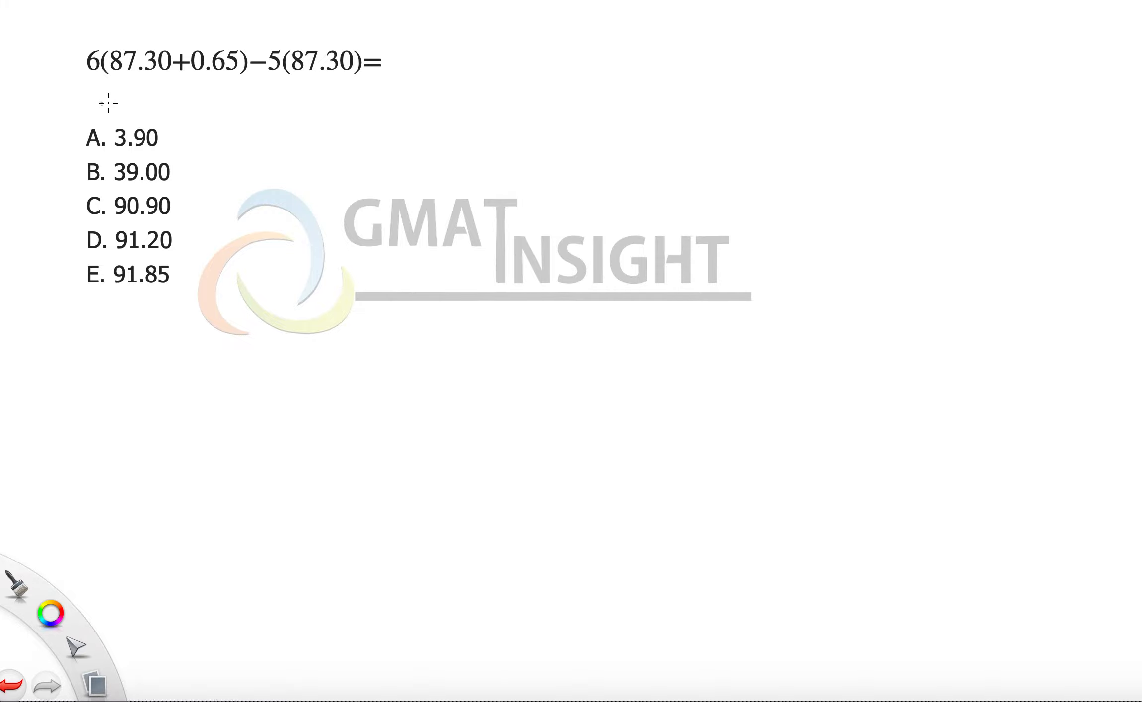
mouse_move(86, 80)
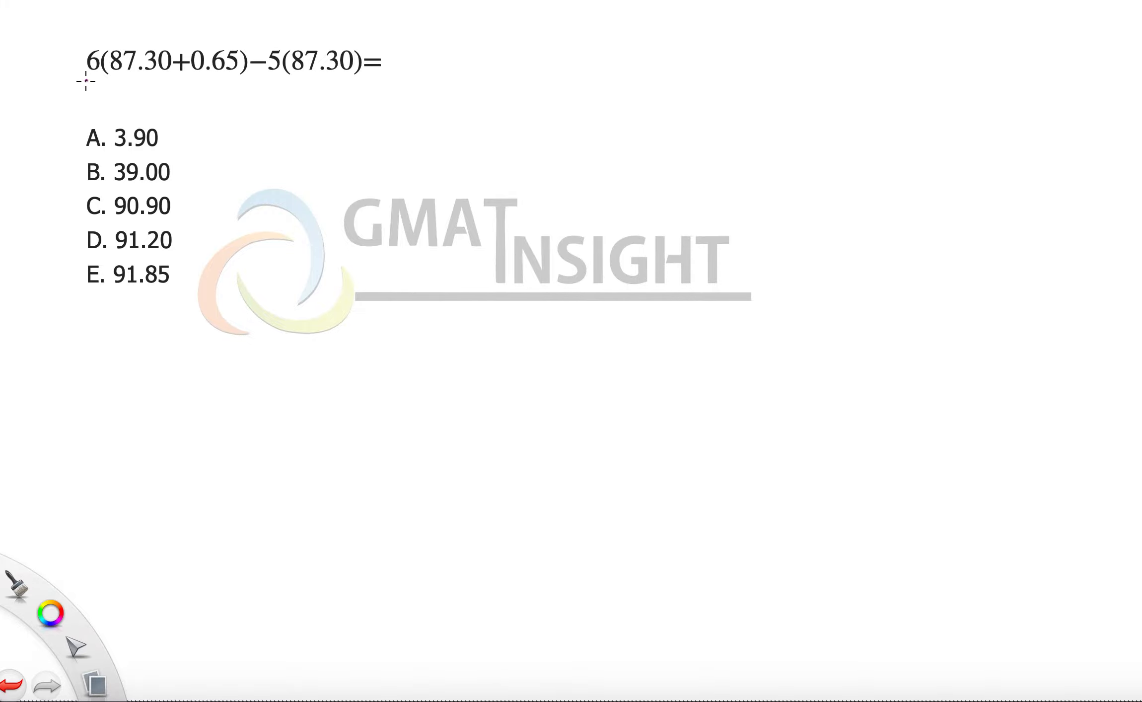
- Underline the 87.30 in the first term with the purple pen
left_click_drag(84, 80, 349, 84)
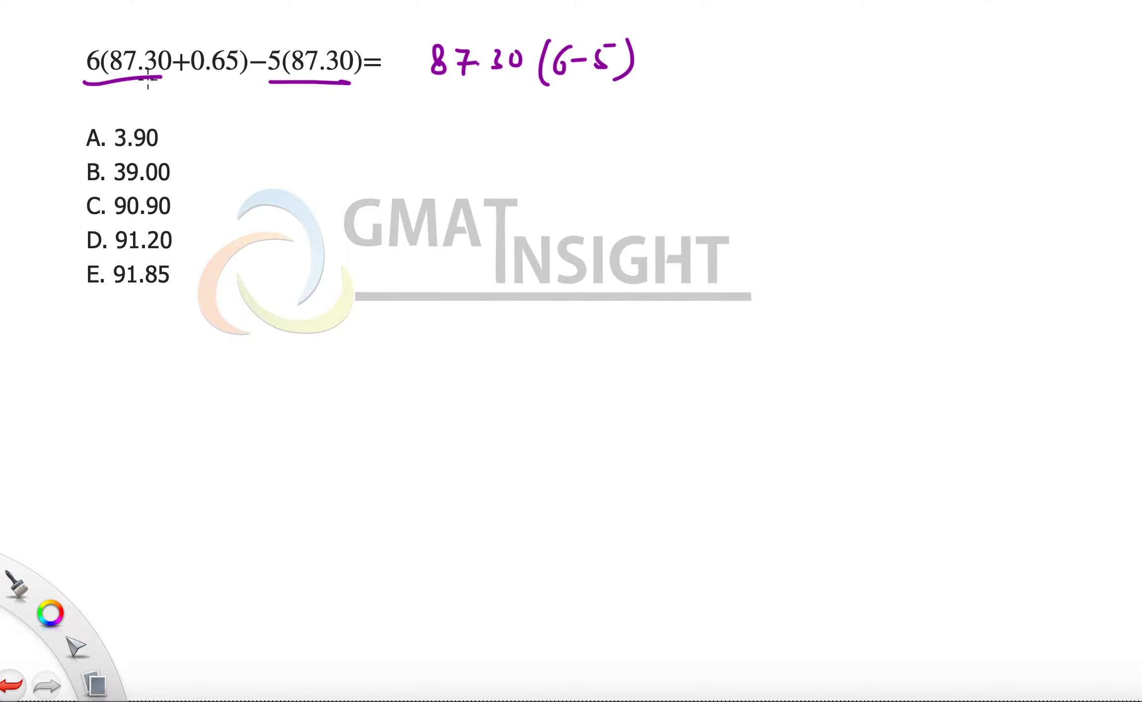
mouse_move(663, 62)
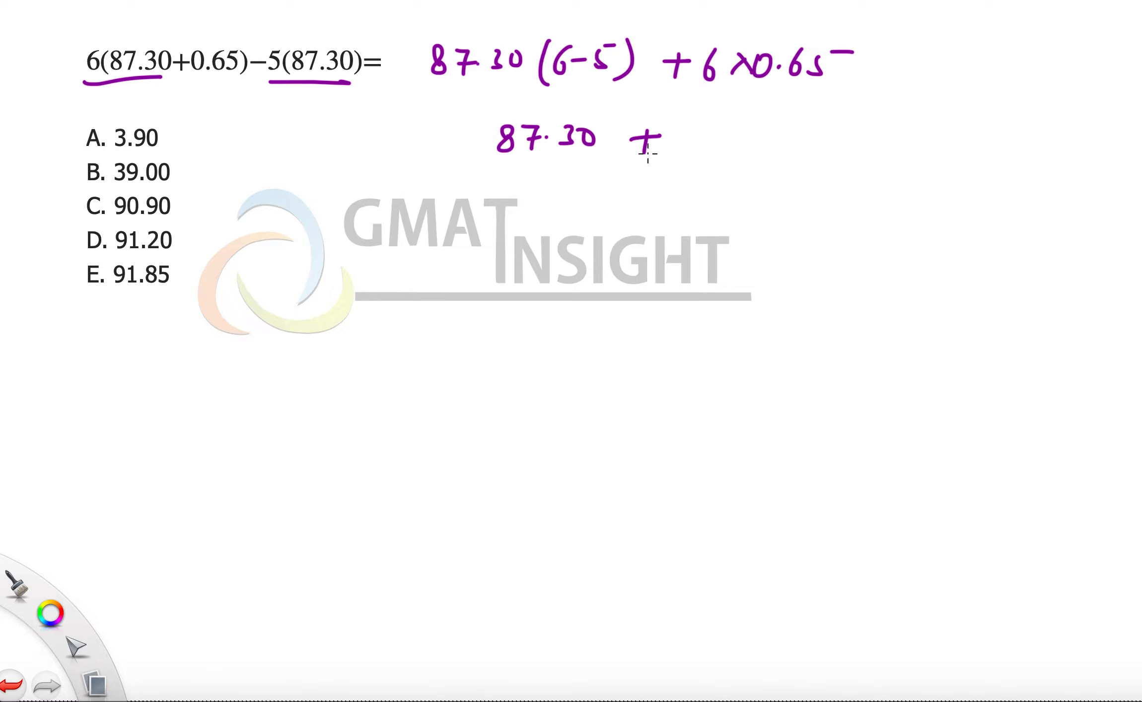
mouse_move(692, 143)
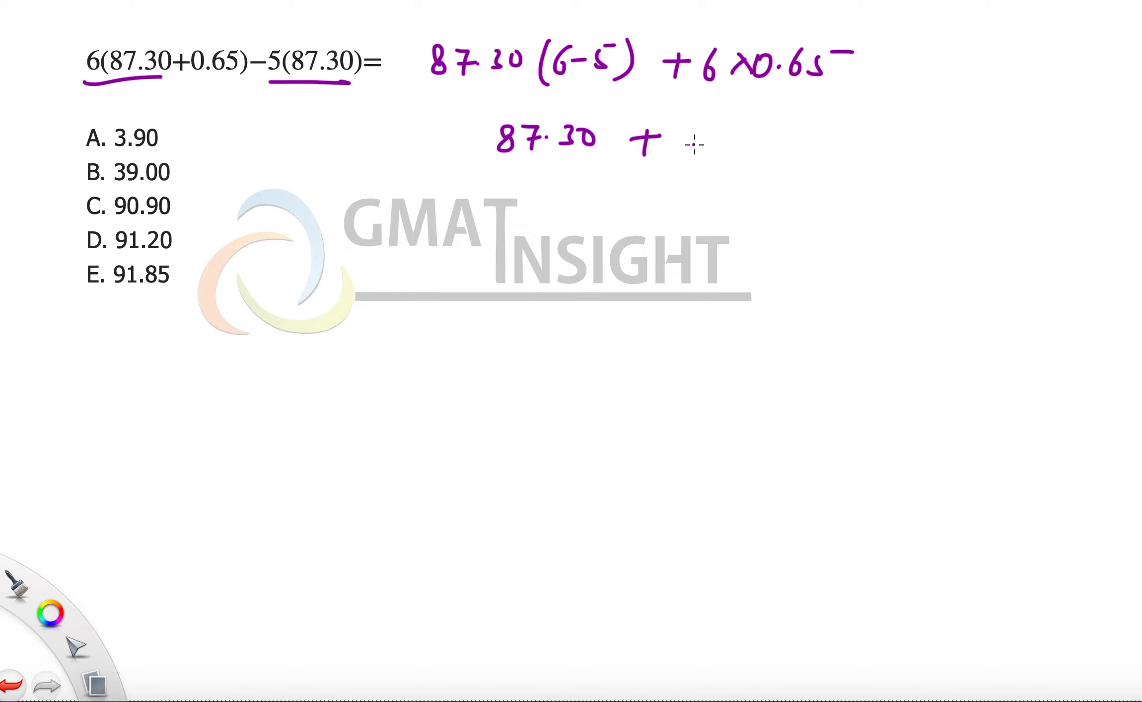